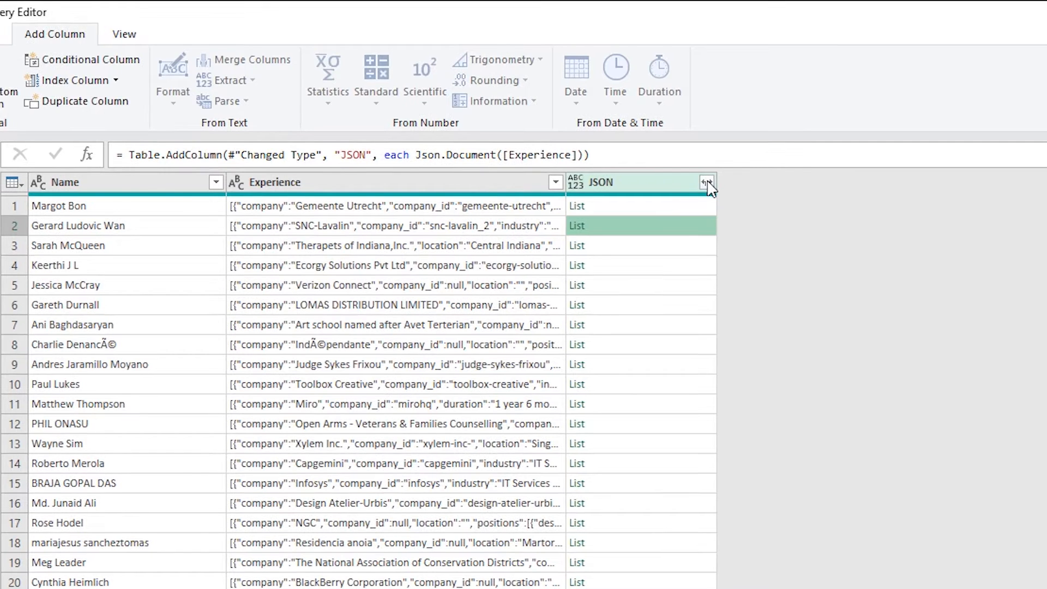
Step: Expand the JSON list column to new rows with company, title, location and tenure
{"action": "left_click", "coordinate": [705, 182]}
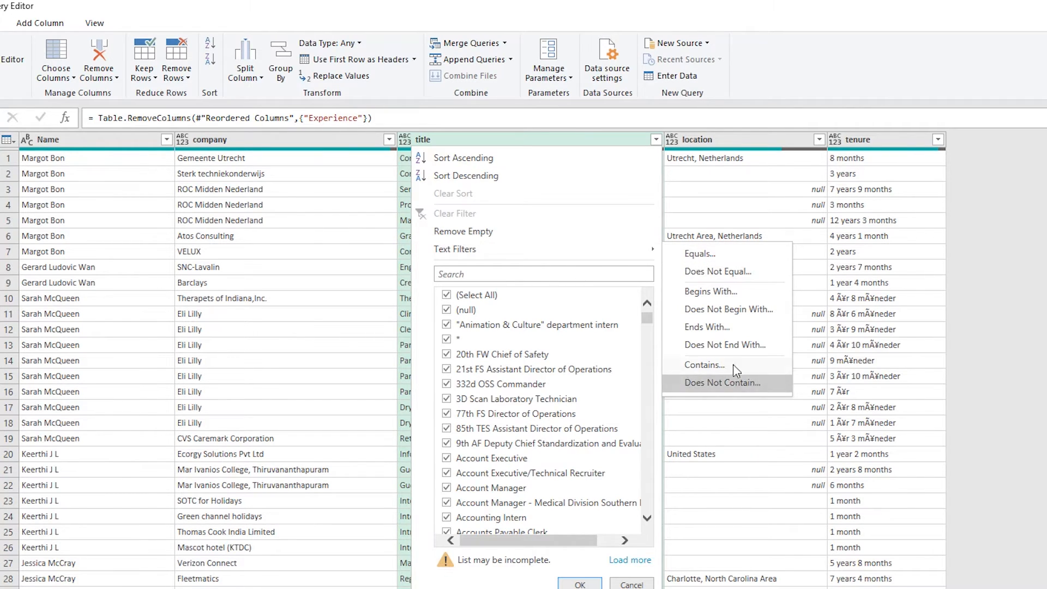
Step: Filter the title column to rows containing 'Data', adding a second or-condition
{"action": "left_click", "coordinate": [704, 364]}
{"action": "type", "text": "da"}
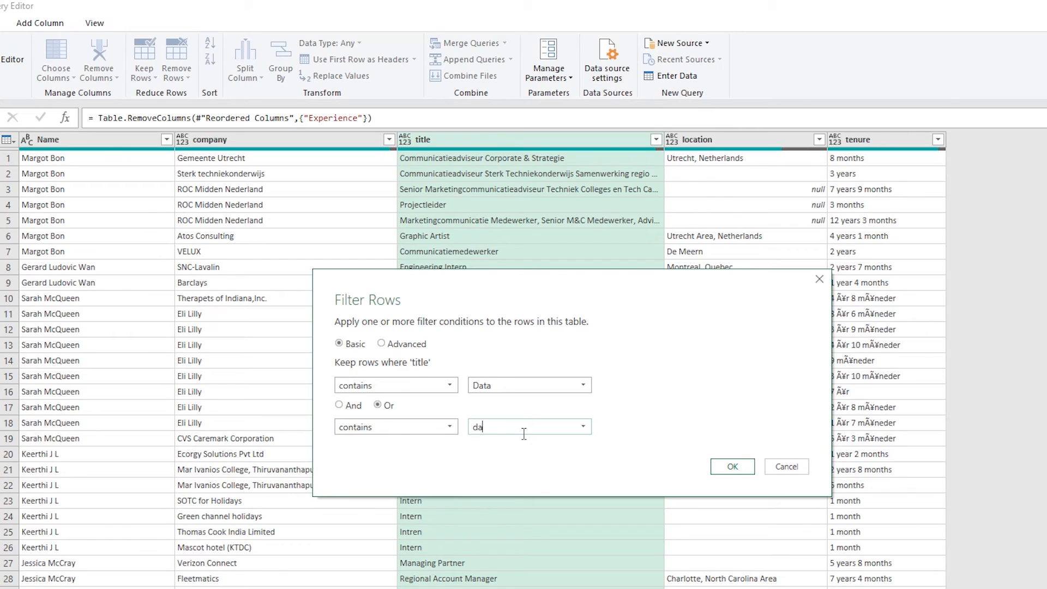